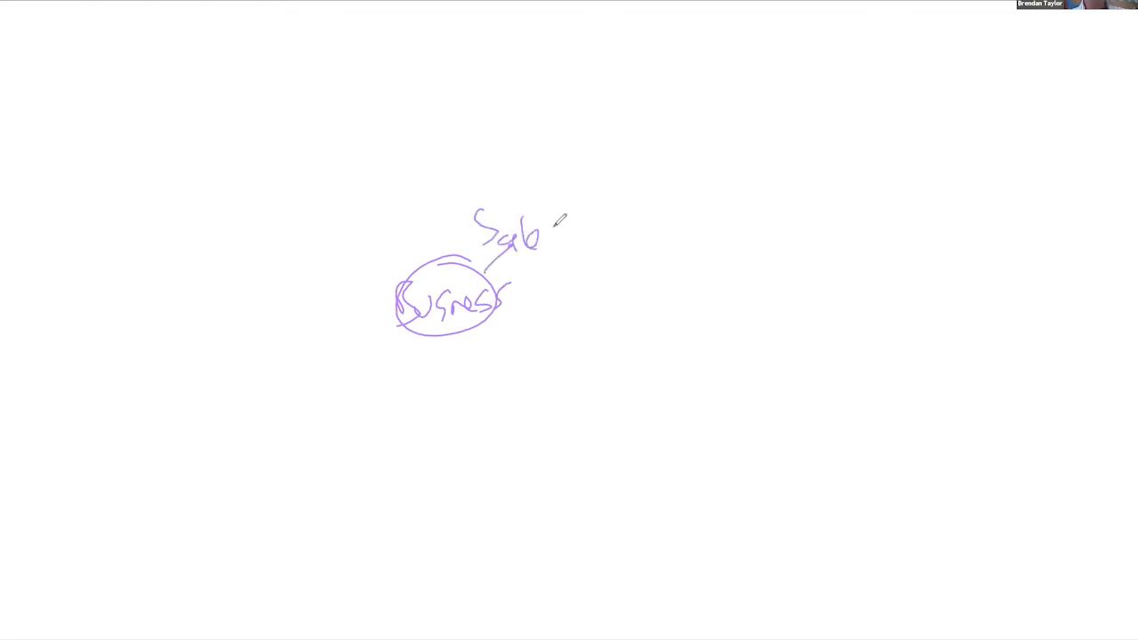
- Circle Sales, add a linked Product bubble above it, and start writing Customer
left_click_drag(560, 221, 449, 216)
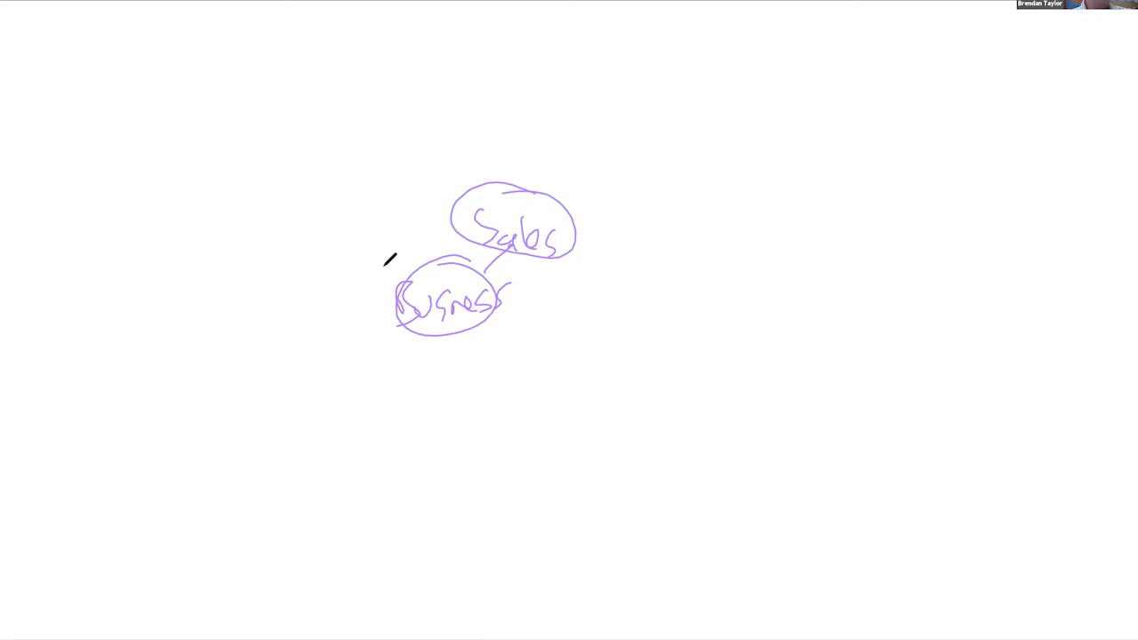
left_click_drag(485, 186, 484, 151)
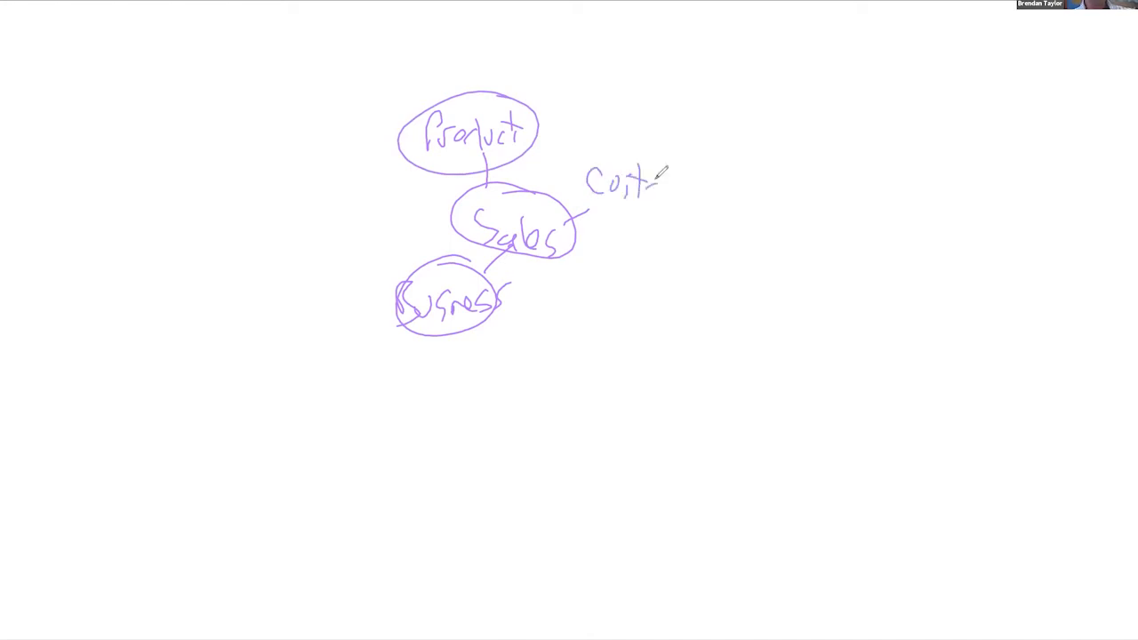
left_click_drag(658, 178, 712, 186)
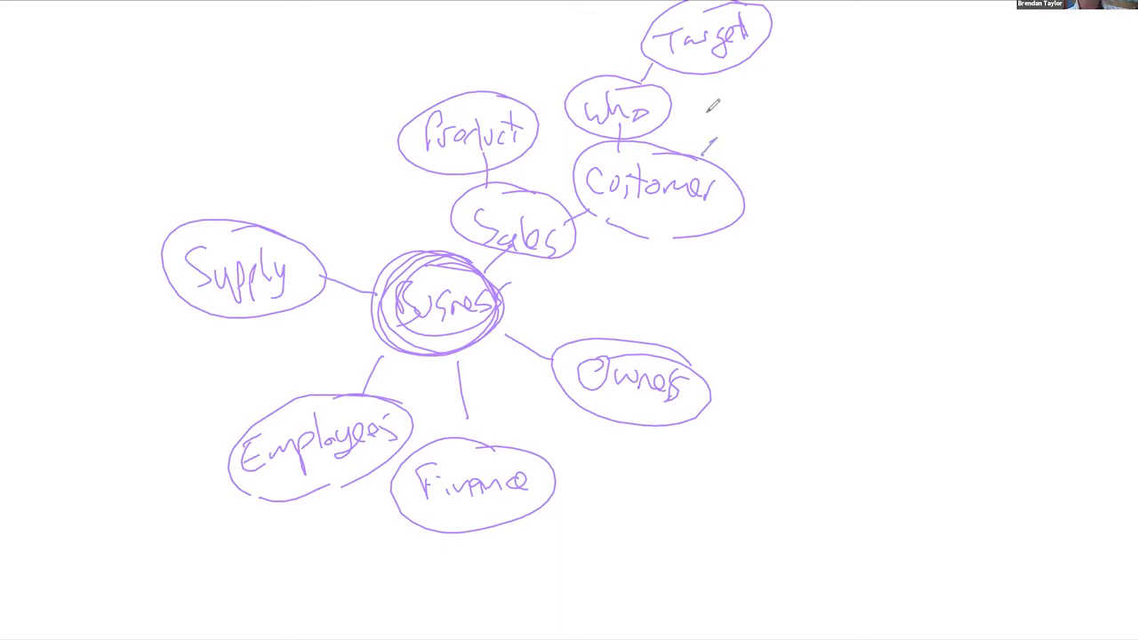
mouse_move(747, 108)
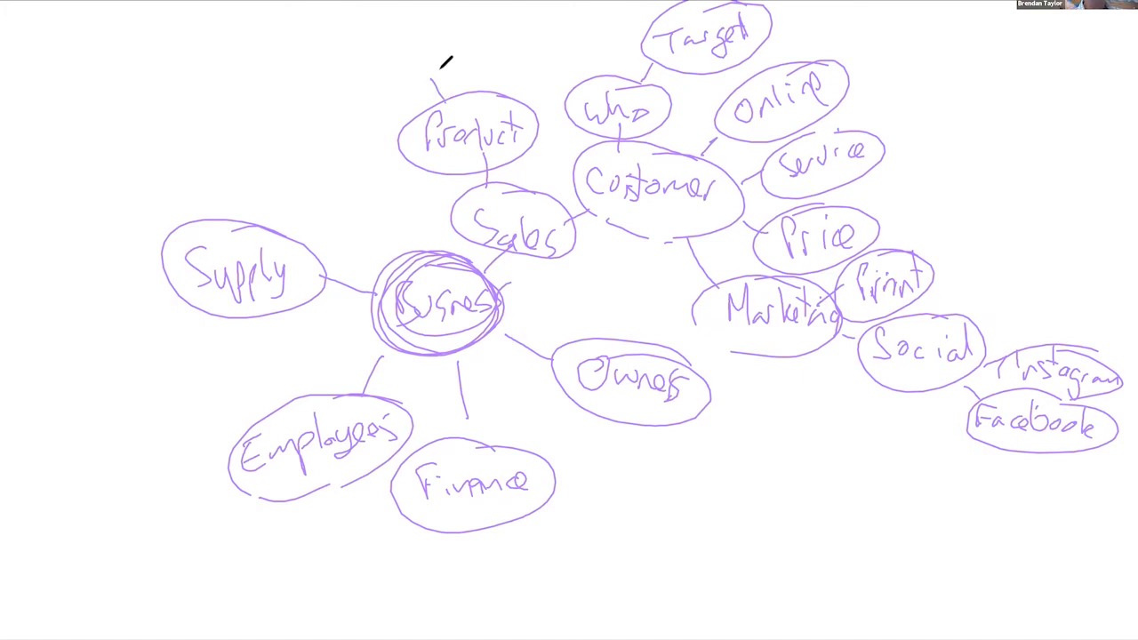
mouse_move(378, 55)
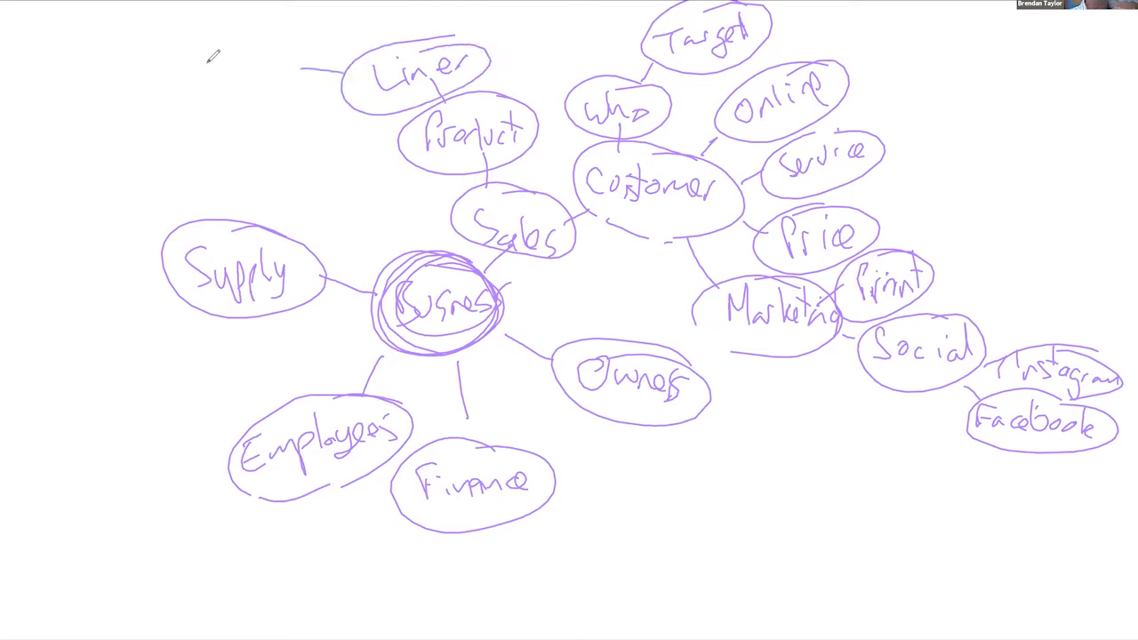
- Draw a connecting branch out from the Lines bubble toward a new idea
left_click_drag(183, 57, 204, 31)
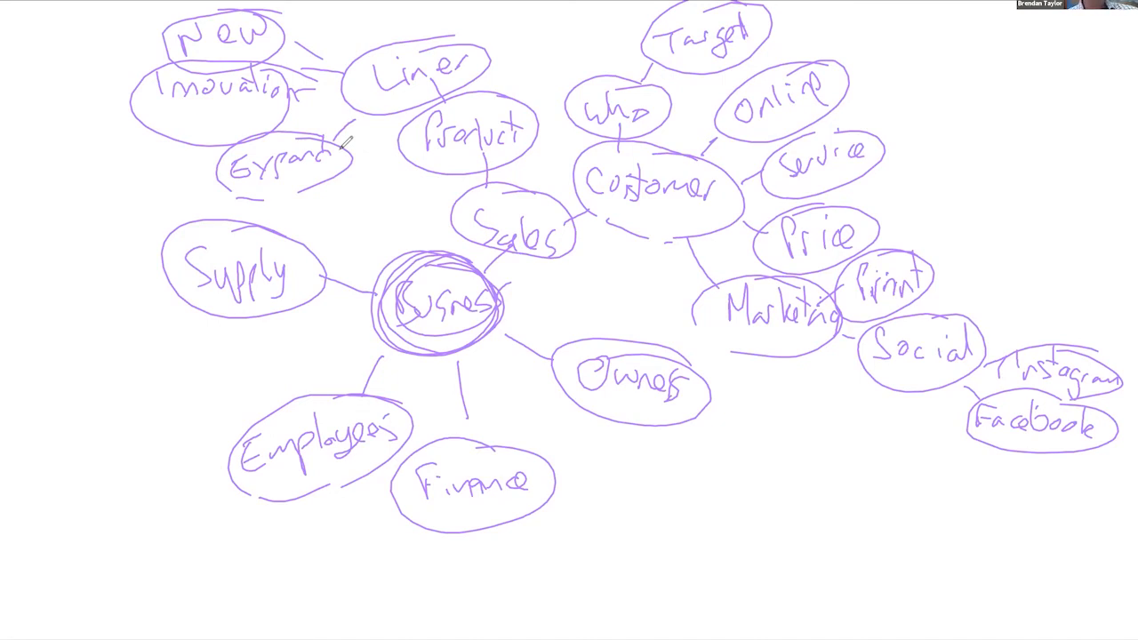
mouse_move(195, 178)
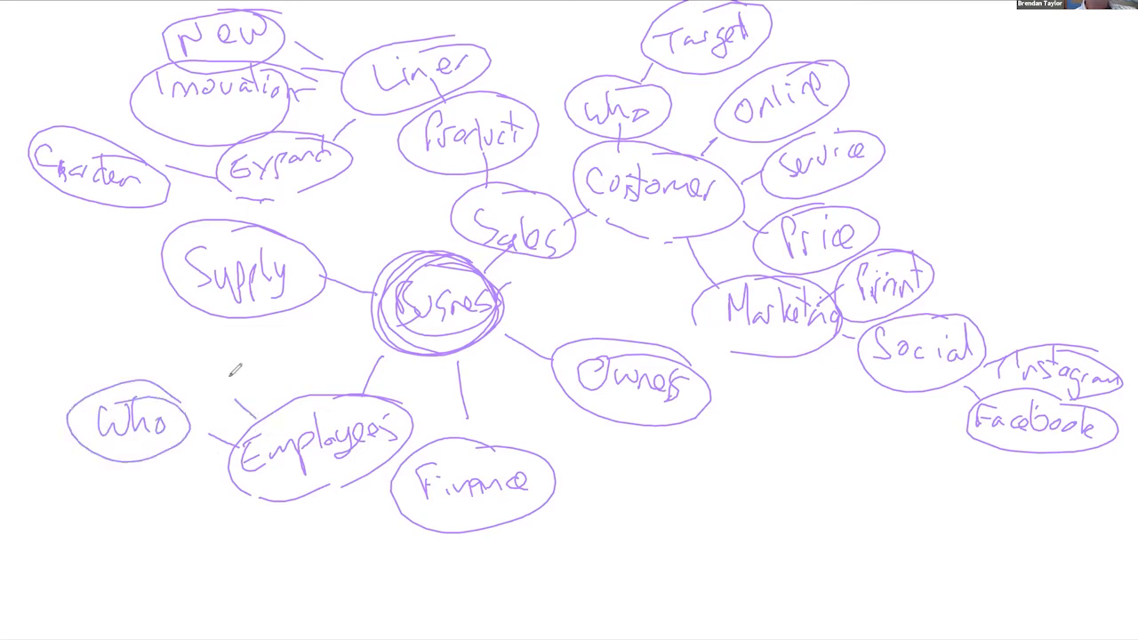
- Add a How many branch off Employees, then Find from Who with Advert and Web
left_click_drag(191, 346, 218, 383)
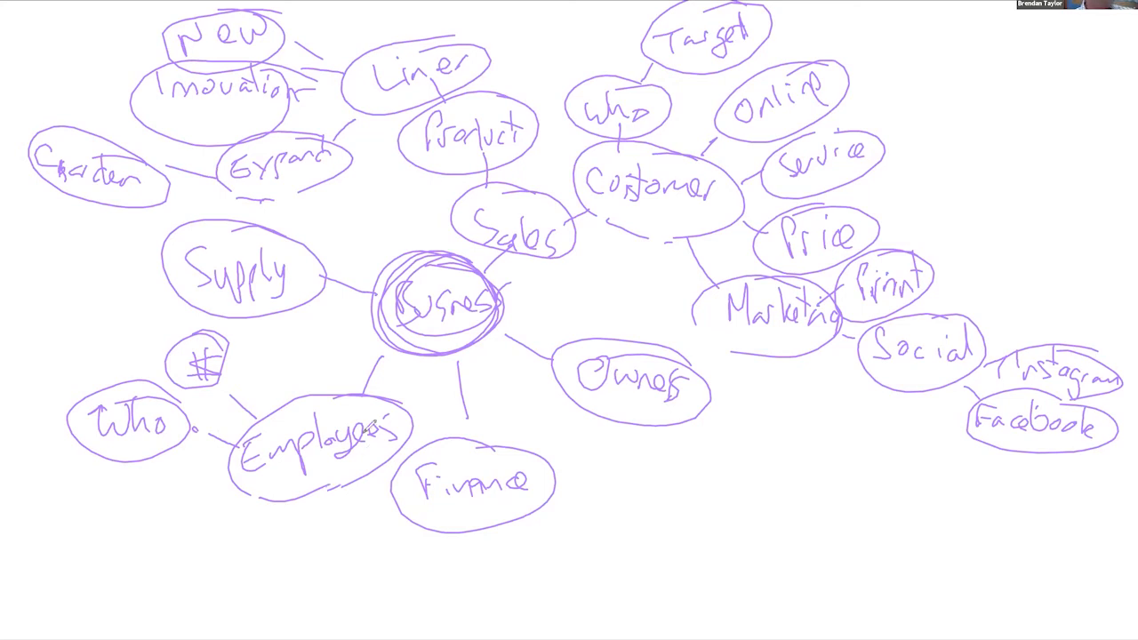
left_click_drag(258, 498, 187, 496)
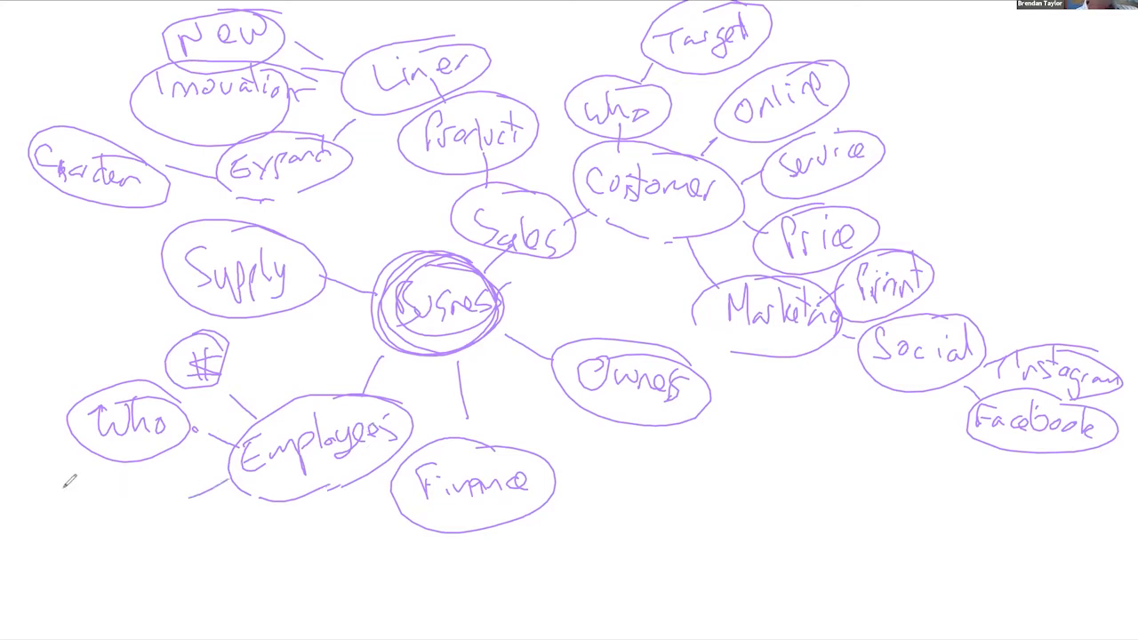
type("How many")
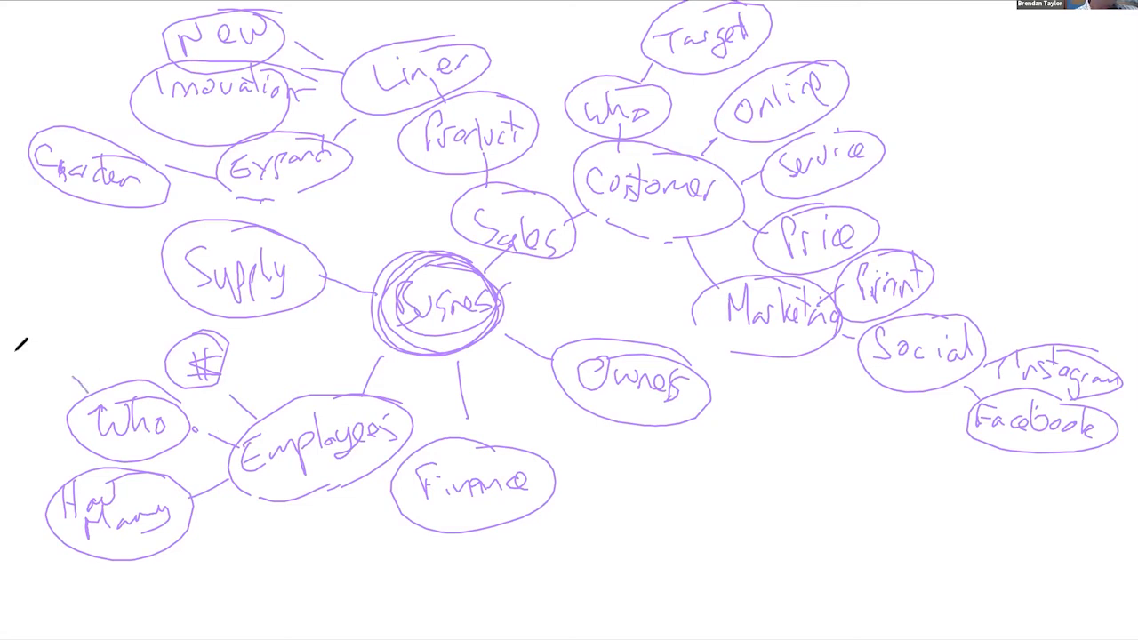
left_click_drag(13, 342, 85, 343)
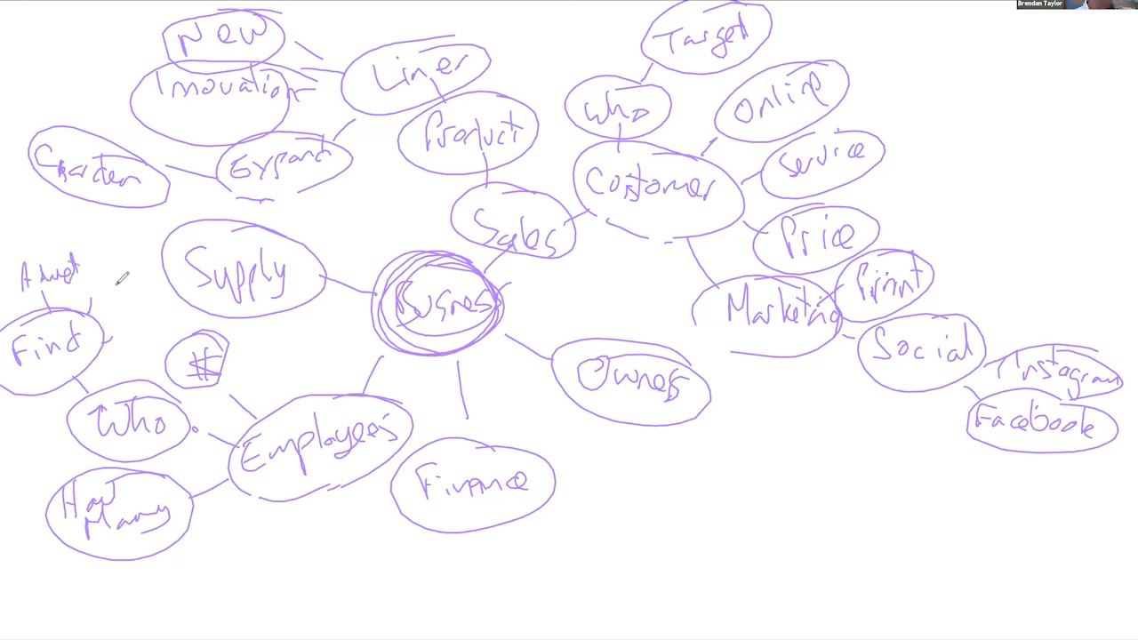
left_click_drag(88, 284, 116, 284)
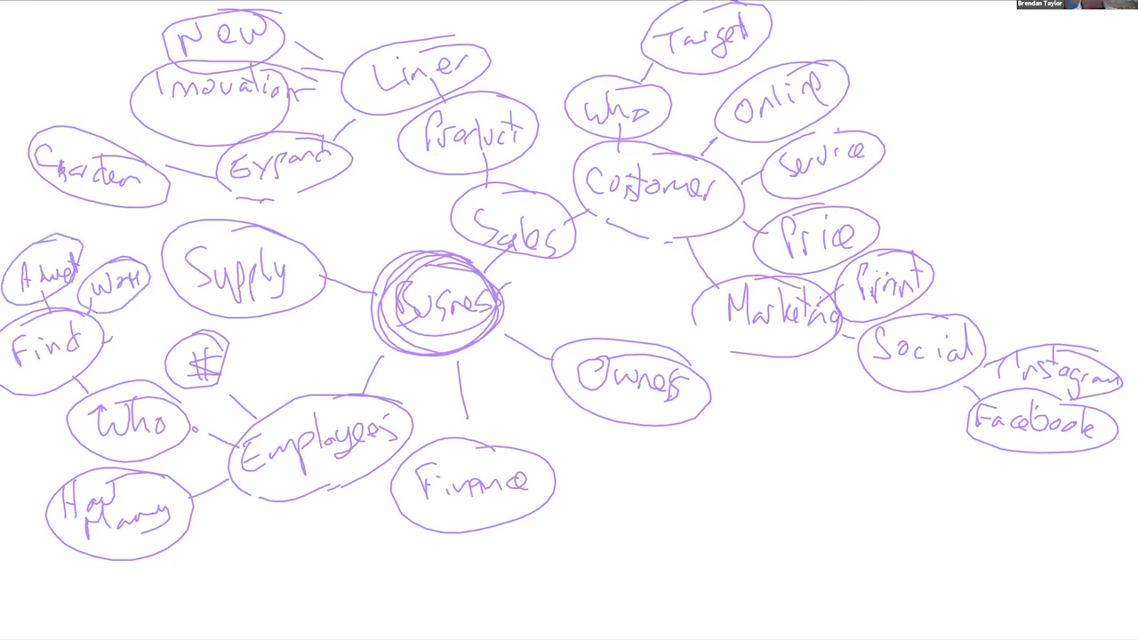
- Branch Finance into Working capital and Long term, and arrow Business to Premises/Facilities
left_click_drag(409, 520, 378, 569)
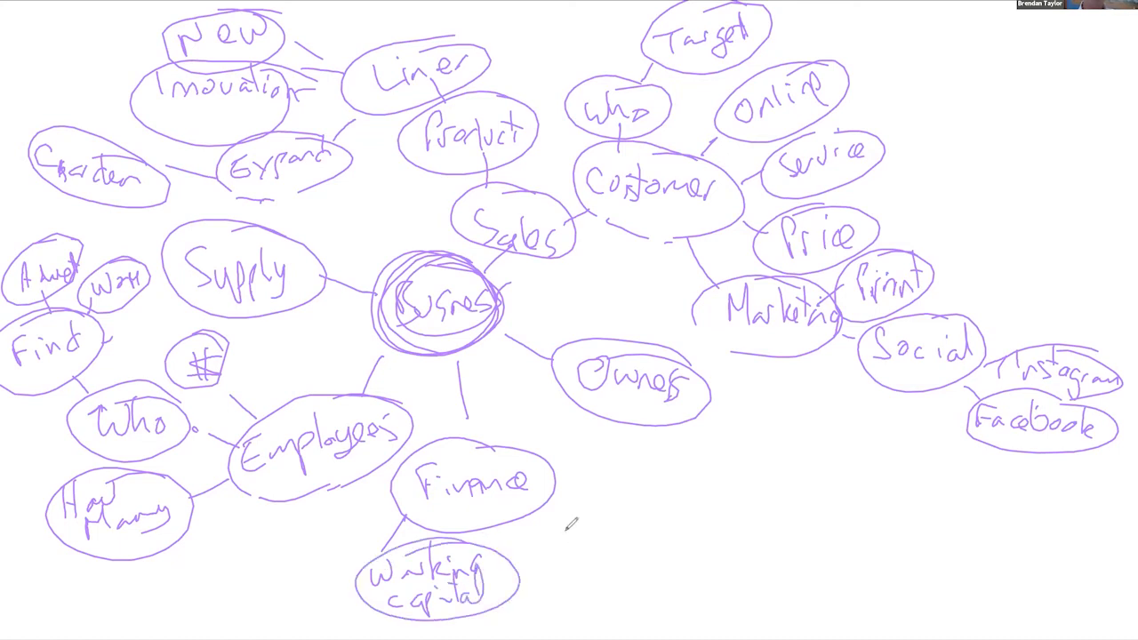
left_click_drag(547, 511, 560, 546)
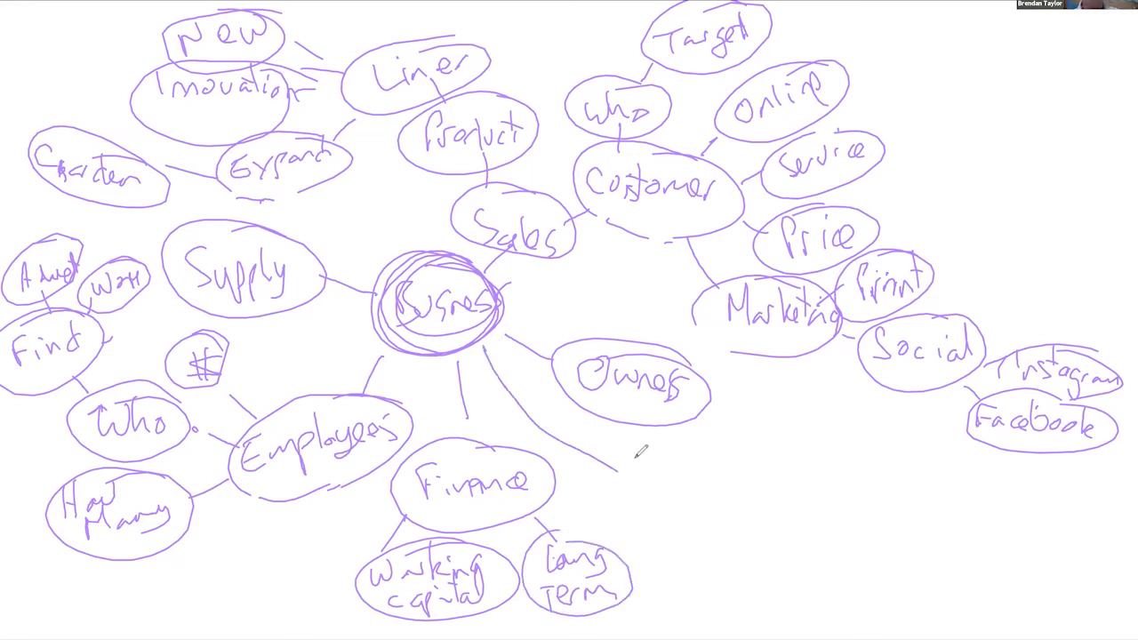
left_click_drag(614, 453, 631, 480)
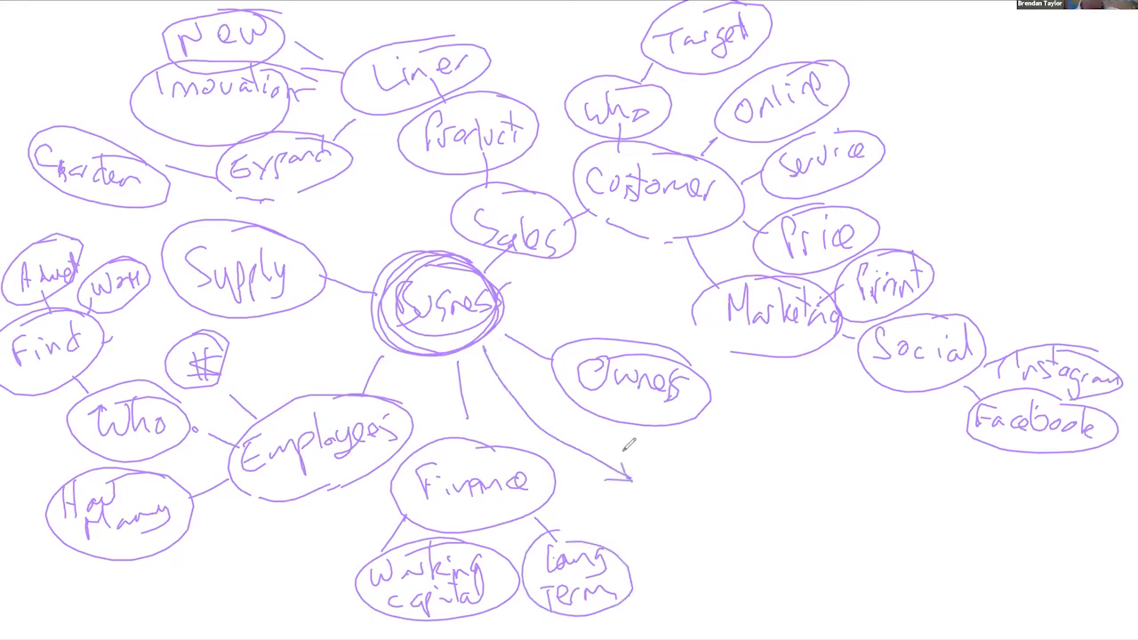
type("Pren")
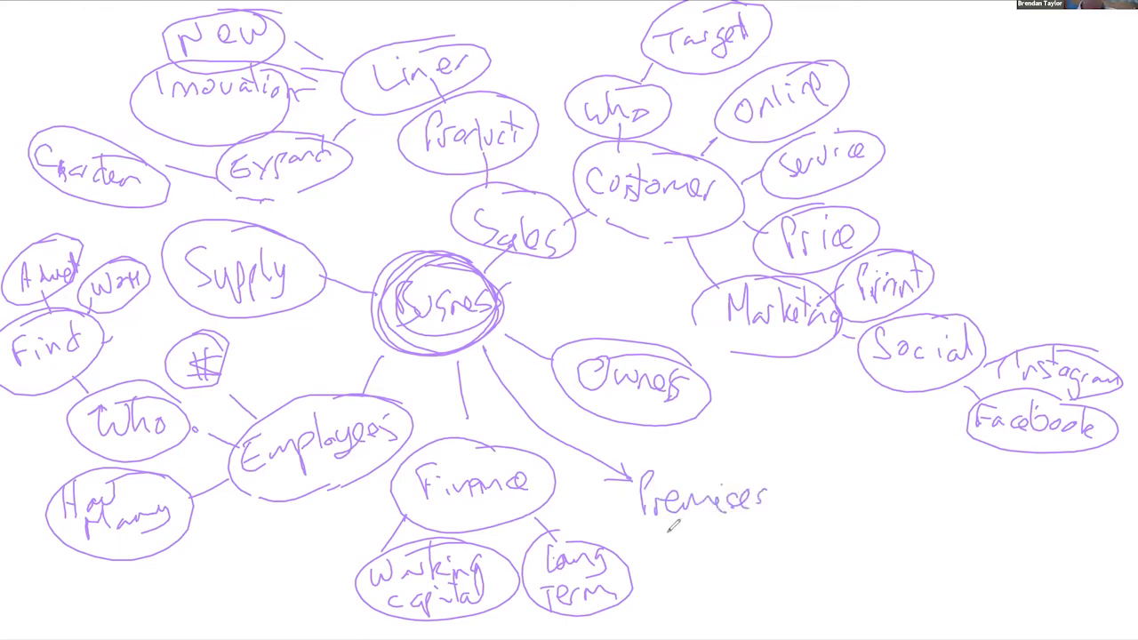
type("Facil")
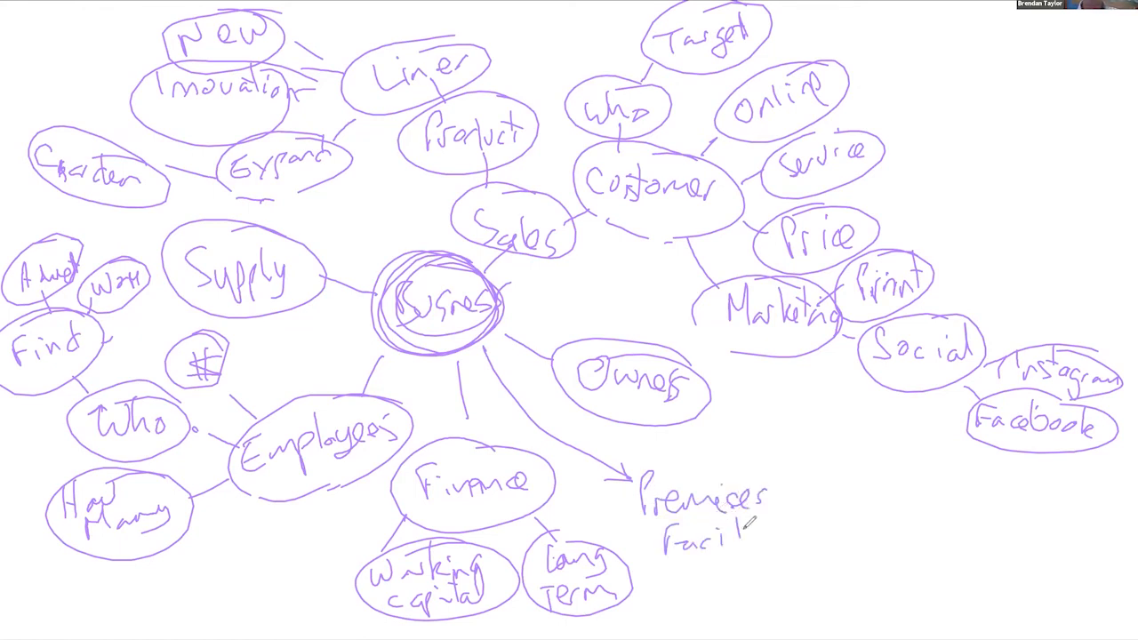
type("ities")
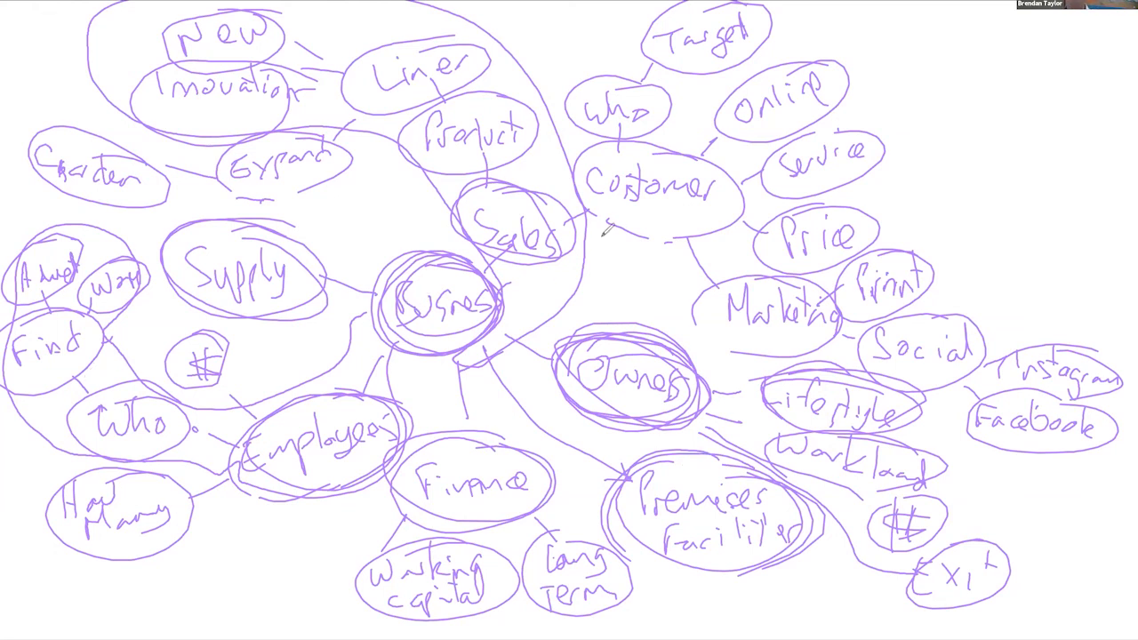
mouse_move(607, 229)
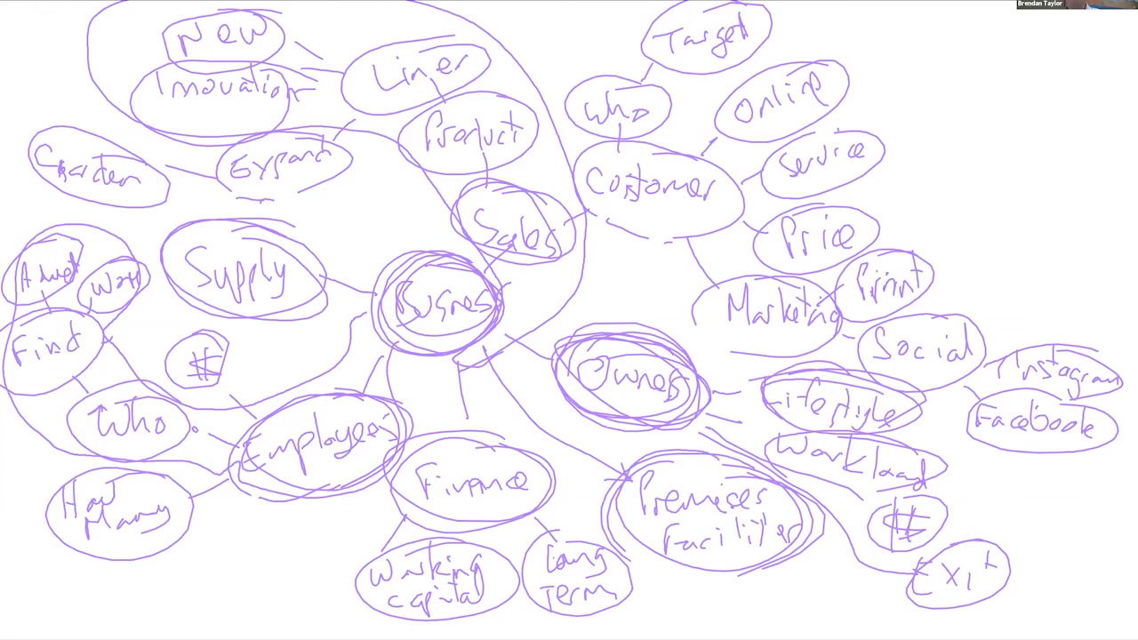